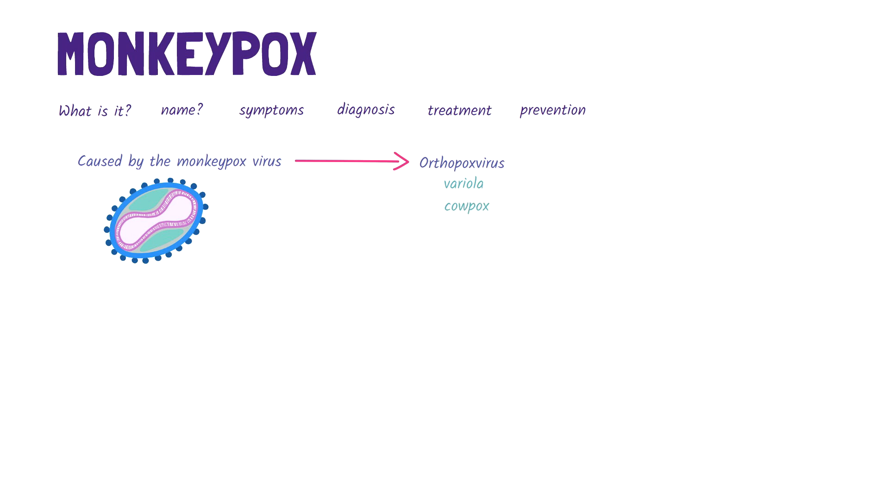
{"action": "type", "text": "Discovered in Denmark - 1958"}
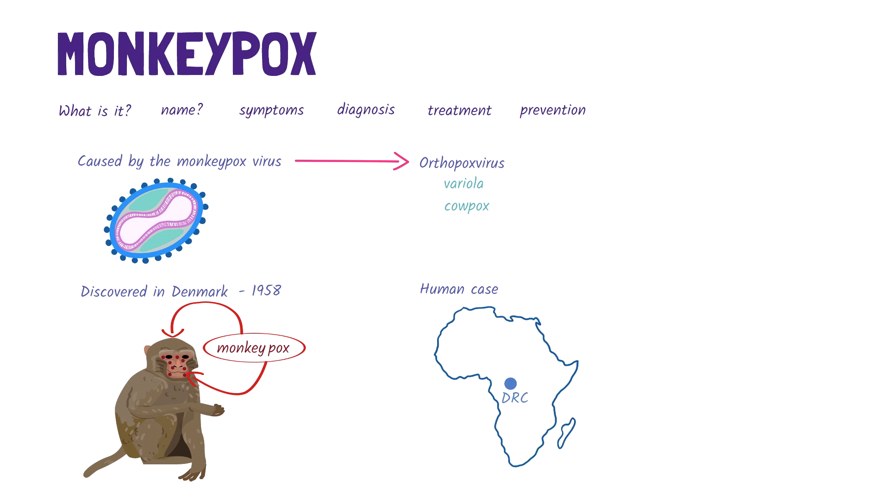
{"action": "type", "text": "- 1970"}
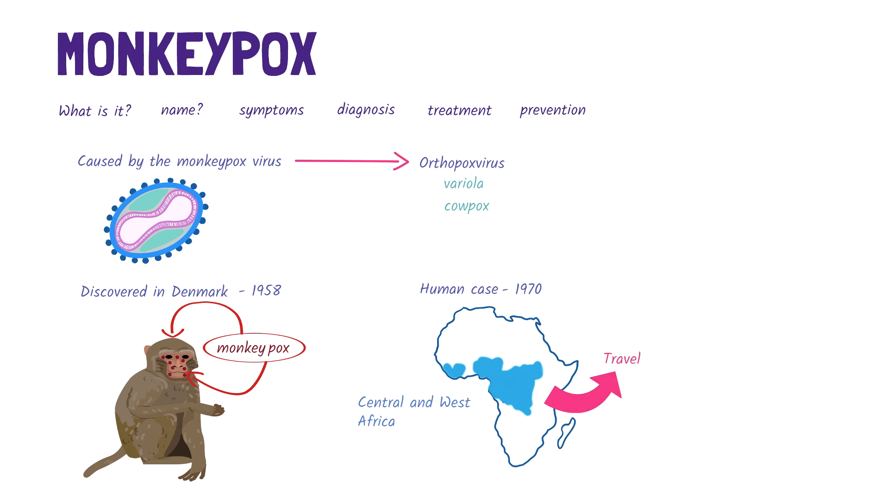
{"action": "type", "text": "Cases not associated"}
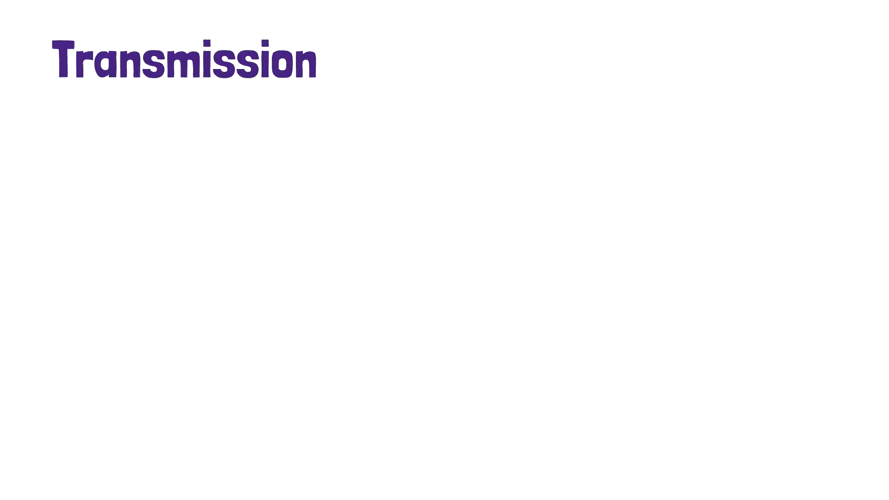
{"action": "type", "text": "It is a zoonotic disease"}
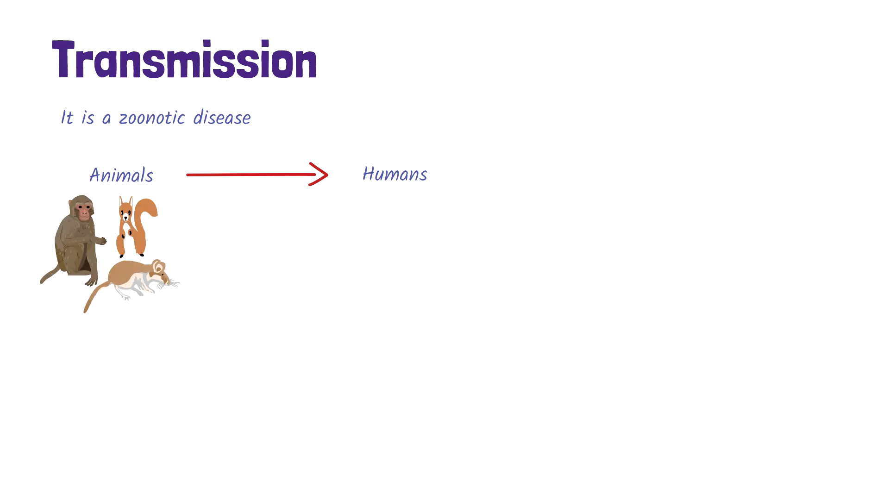
{"action": "type", "text": "?reservoir"}
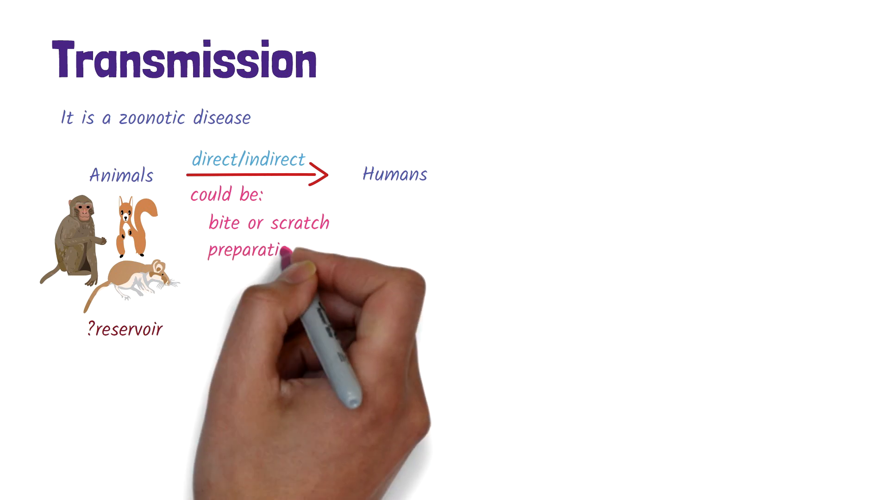
{"action": "type", "text": "preparation/eating"}
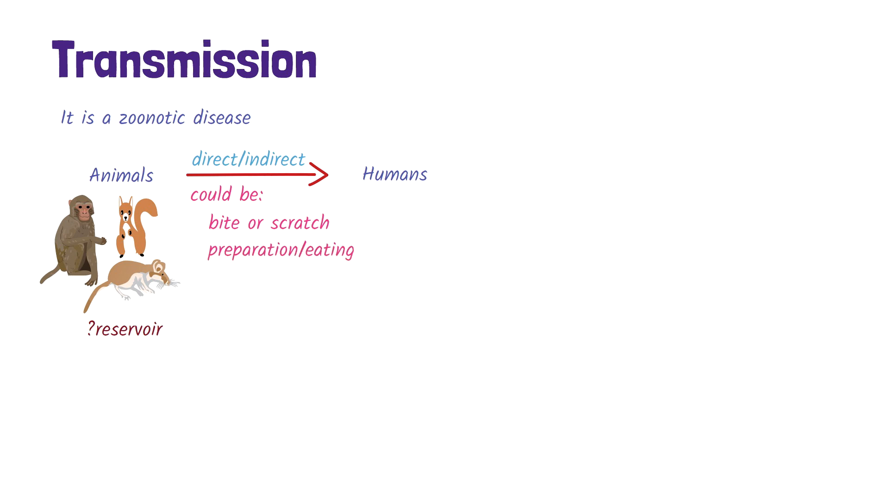
{"action": "type", "text": "direct contact"}
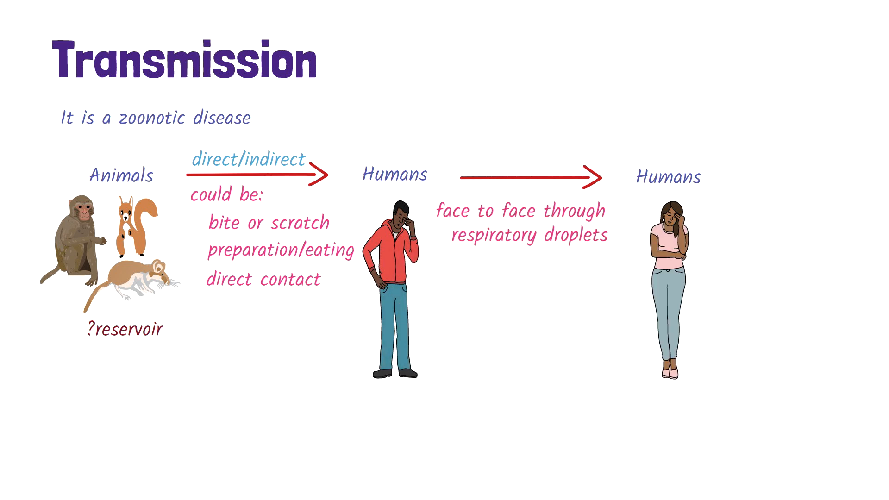
{"action": "type", "text": "body fluids"}
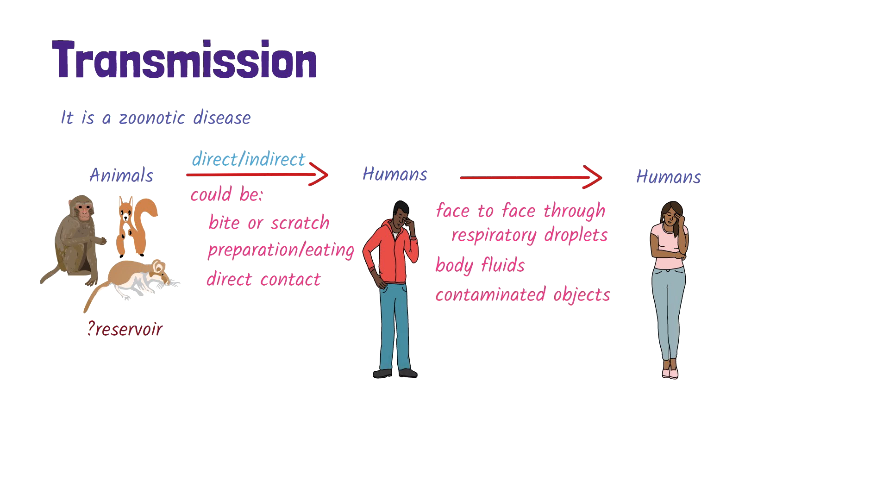
{"action": "type", "text": "family members"}
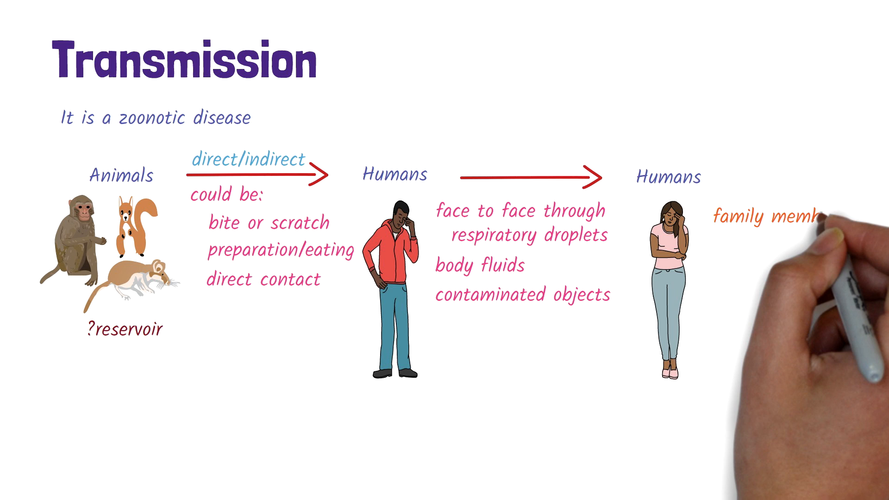
{"action": "type", "text": "sexual partners"}
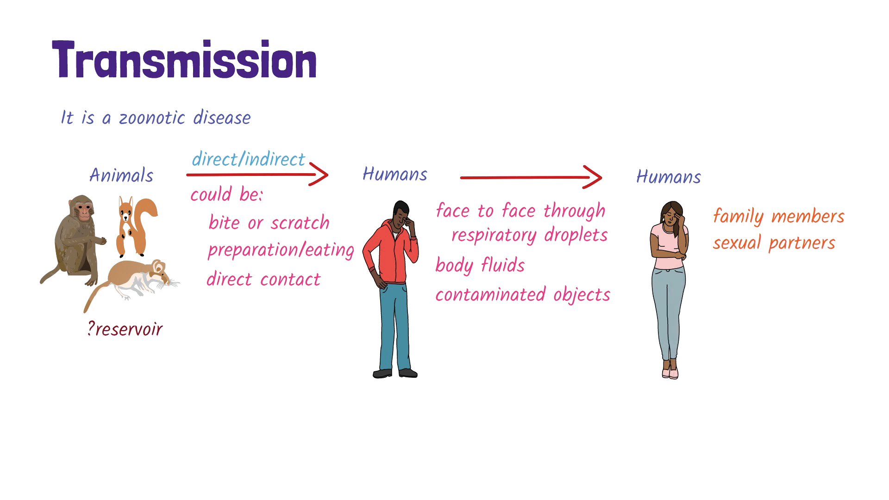
{"action": "type", "text": "health workers"}
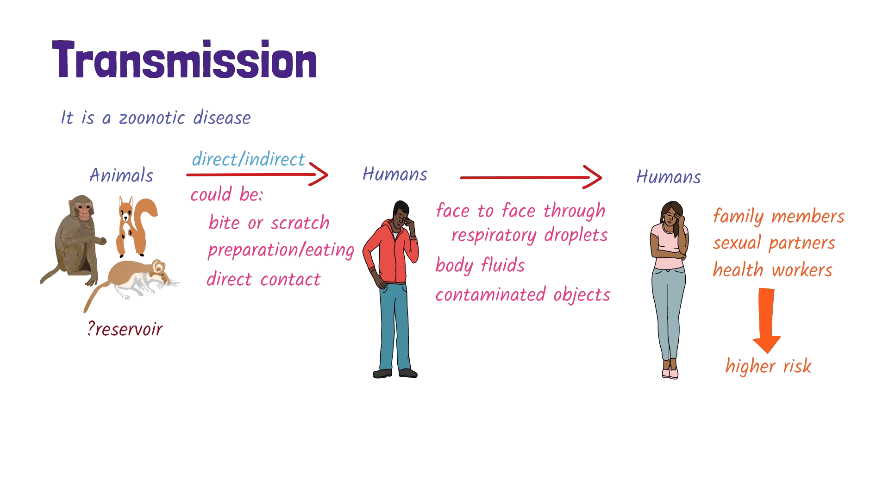
{"action": "type", "text": "mothe"}
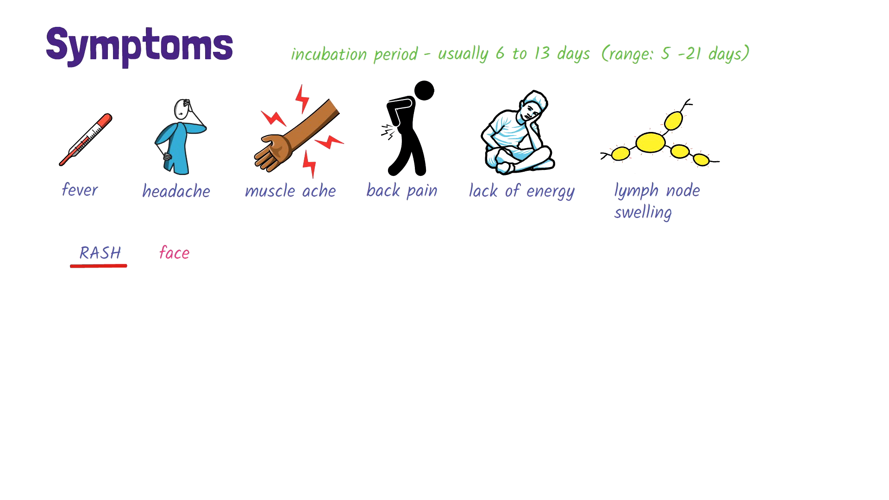
{"action": "type", "text": ", then rest of the body"}
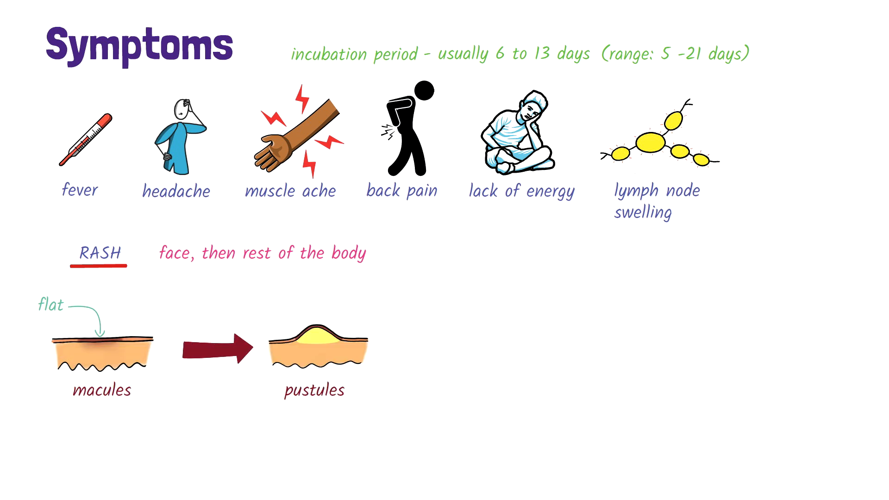
{"action": "type", "text": "raised"}
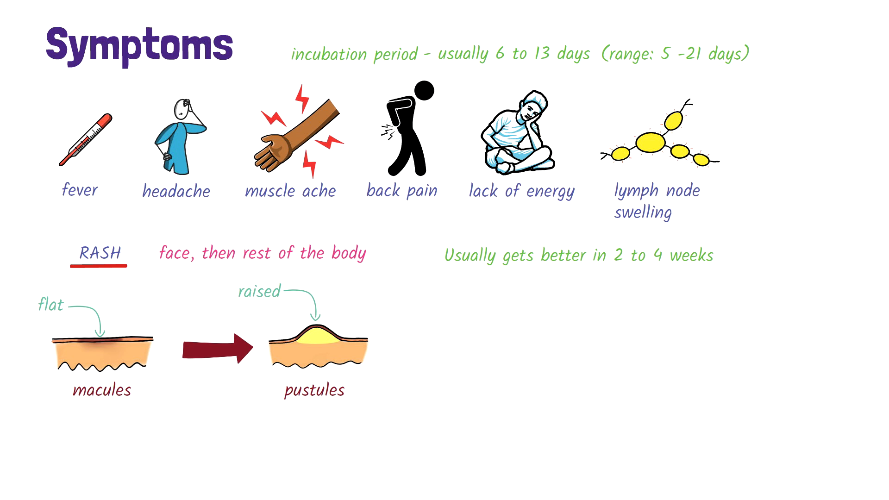
{"action": "type", "text": "Complications"}
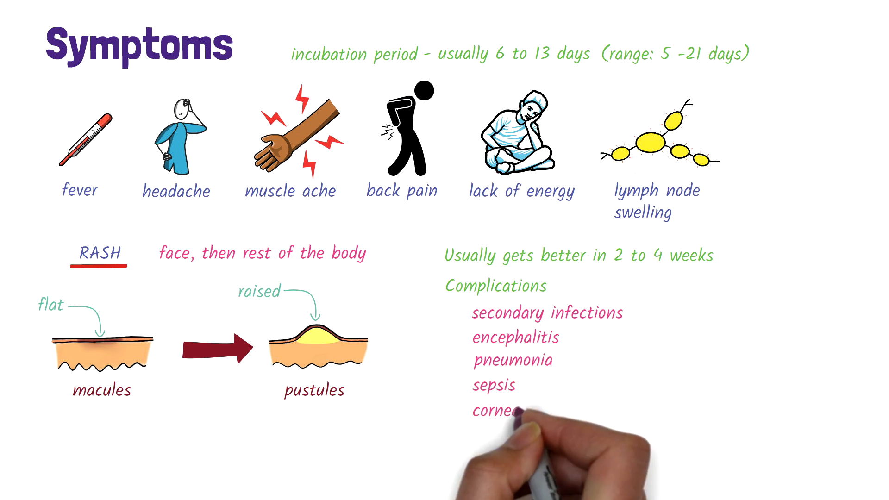
{"action": "type", "text": "corneal infection"}
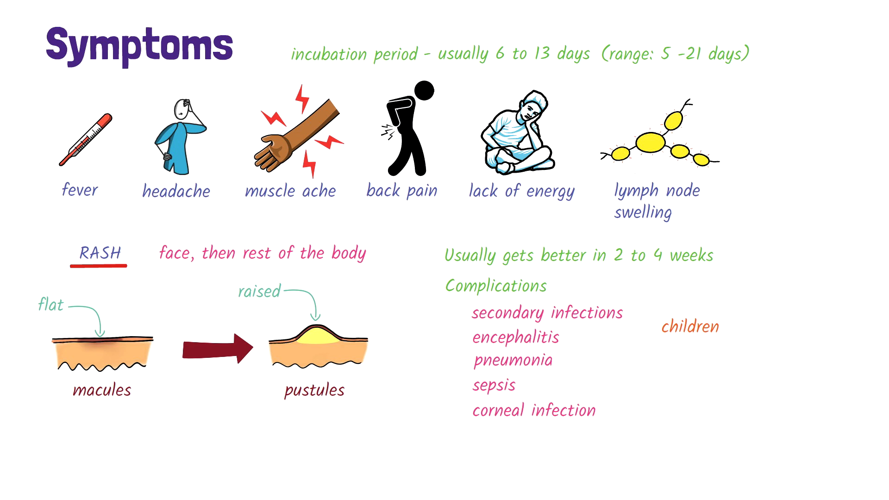
{"action": "type", "text": "immune supressed"}
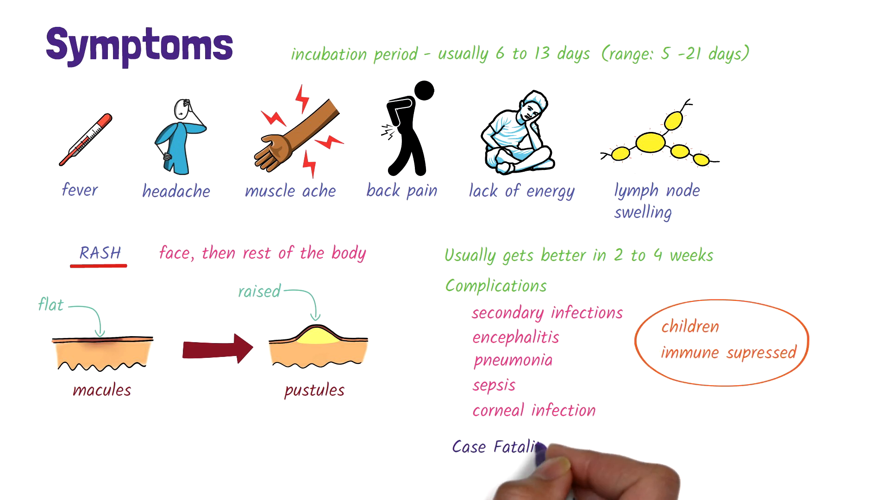
{"action": "type", "text": "Ratio"}
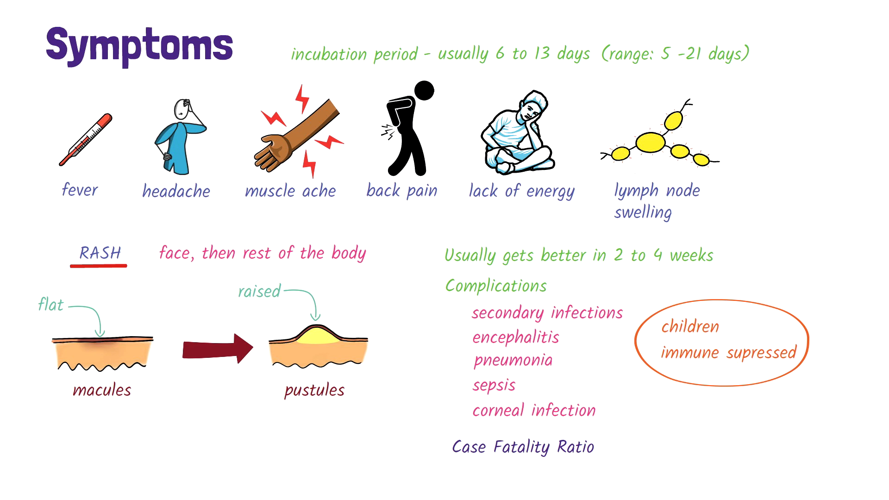
{"action": "type", "text": "~ 3%"}
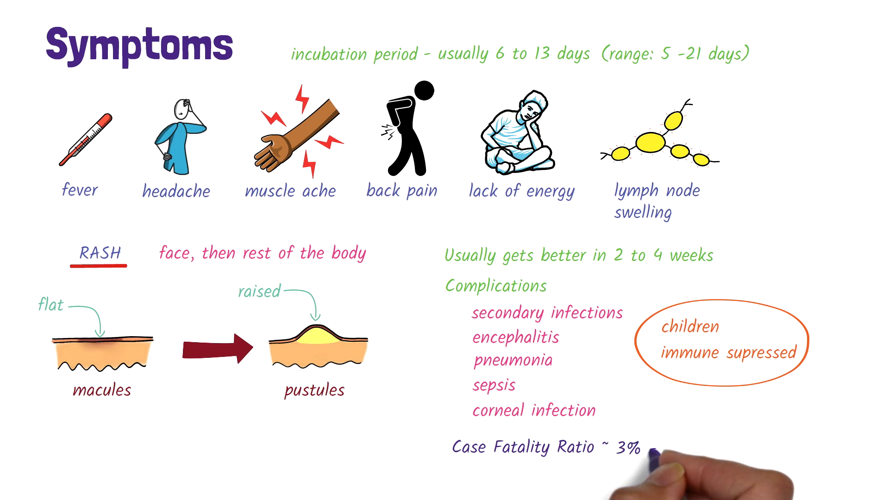
{"action": "type", "text": "- 6%"}
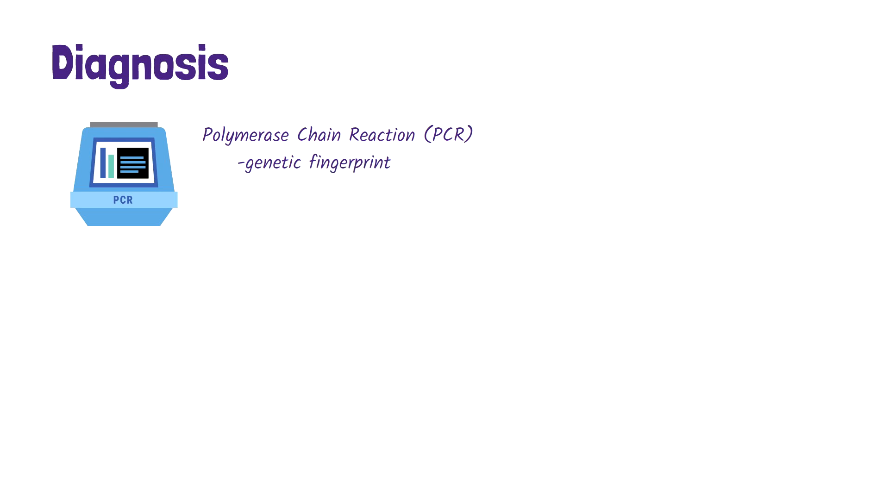
{"action": "type", "text": "Samples from skin lesions"}
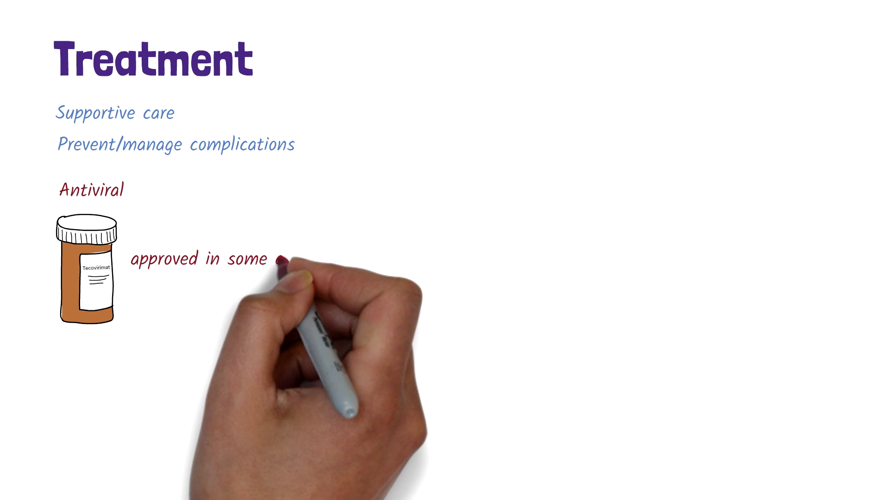
{"action": "type", "text": "countries to treat monkeypox (as of M"}
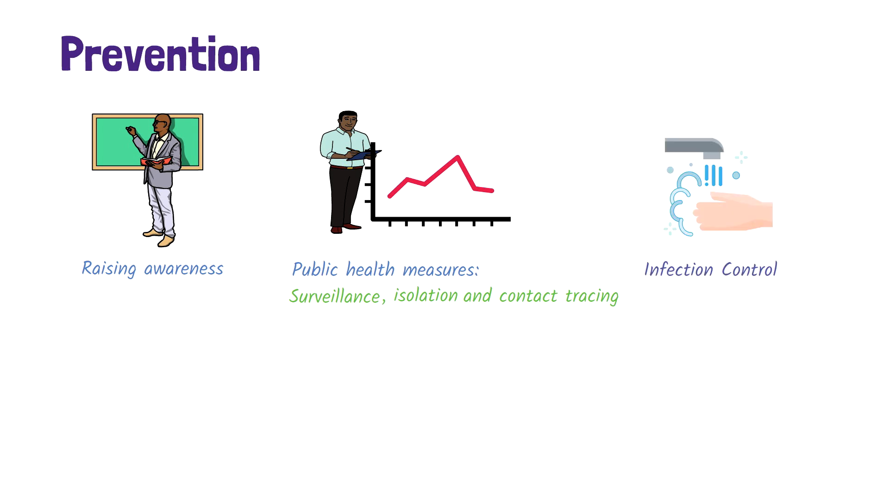
{"action": "type", "text": "caring for patients"}
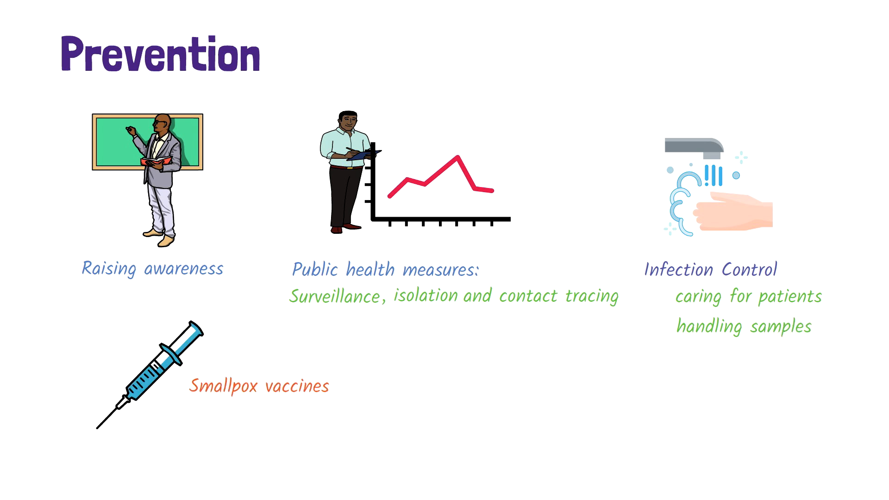
{"action": "type", "text": "can provide"}
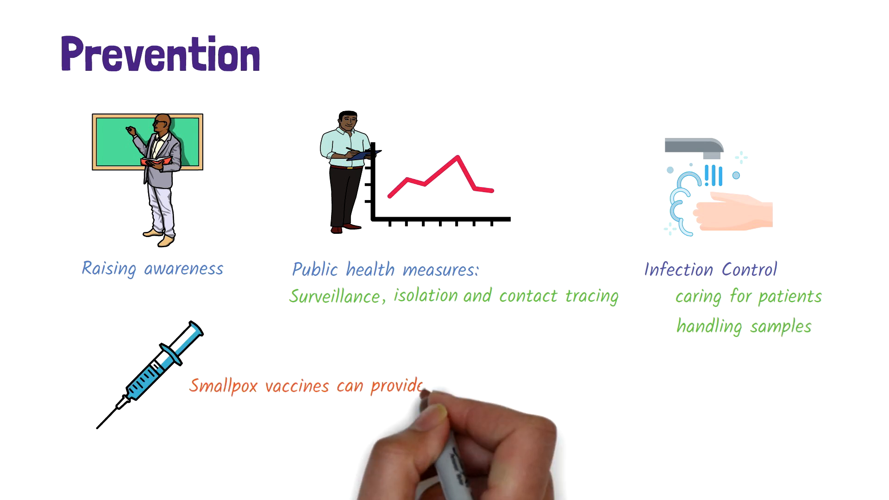